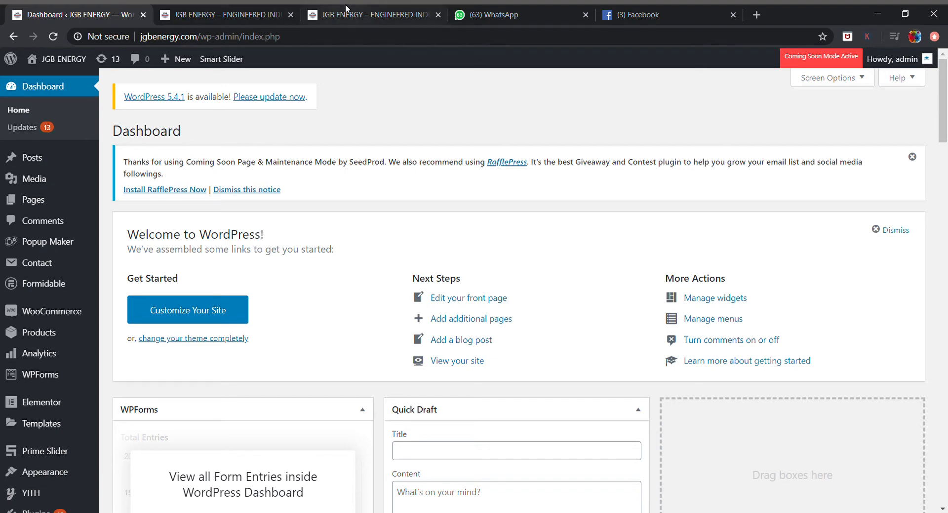
Compare the live-site tabs showing the header with the title beside the logo and with the logo alone.
{"action": "left_click", "coordinate": [64, 58]}
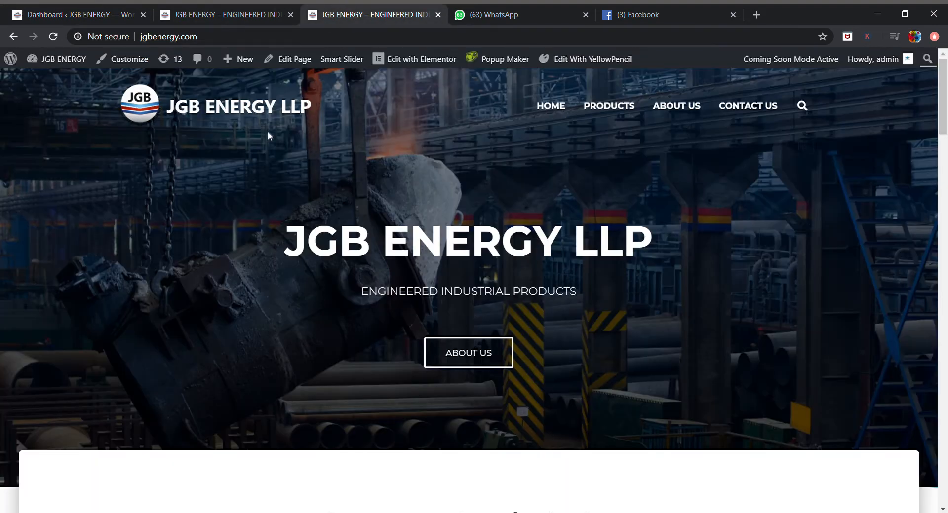
{"action": "mouse_move", "coordinate": [327, 121]}
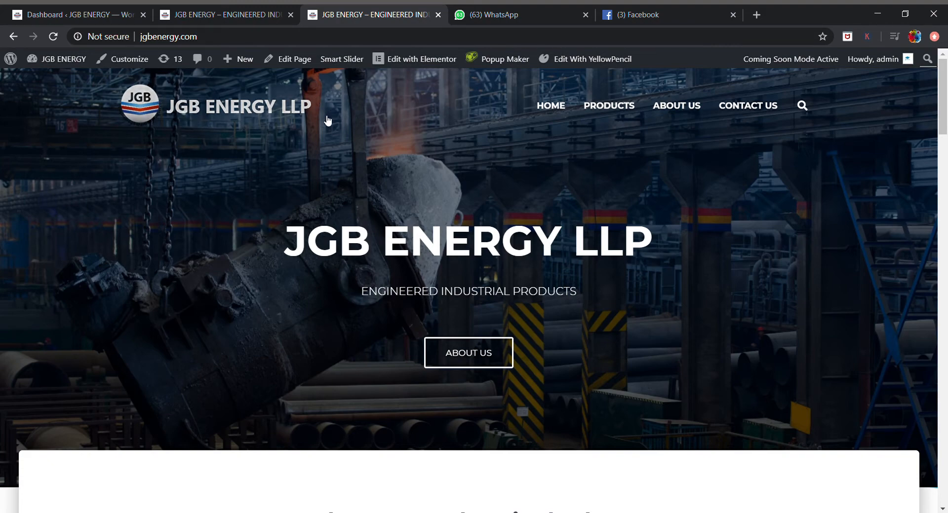
{"action": "mouse_move", "coordinate": [184, 135]}
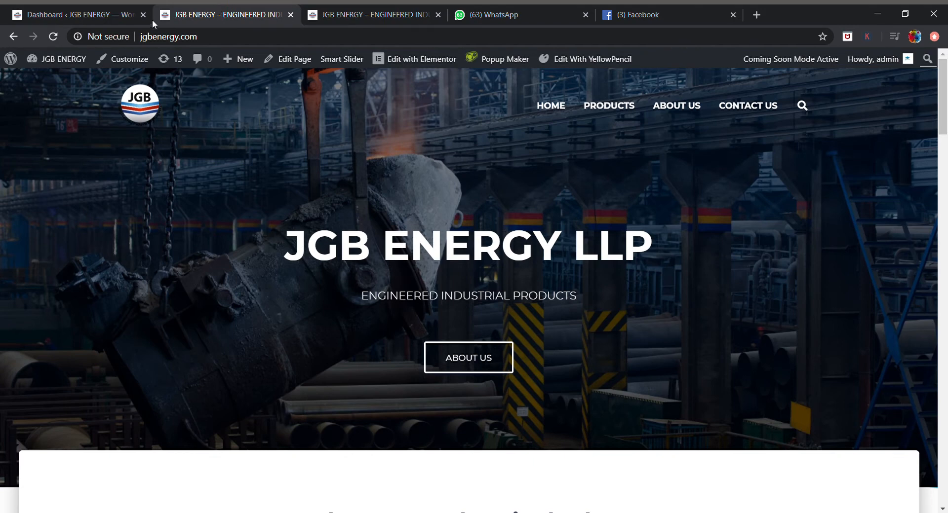
{"action": "left_click", "coordinate": [53, 37]}
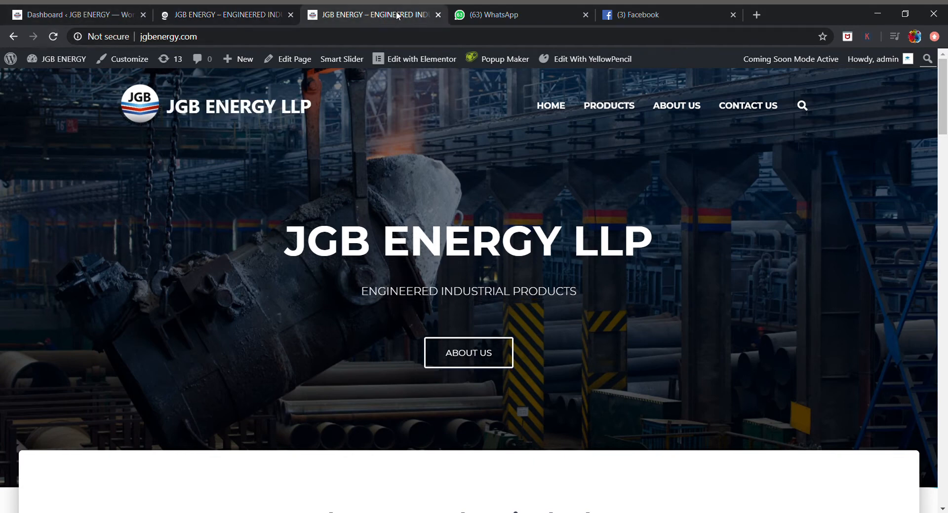
{"action": "mouse_move", "coordinate": [338, 103]}
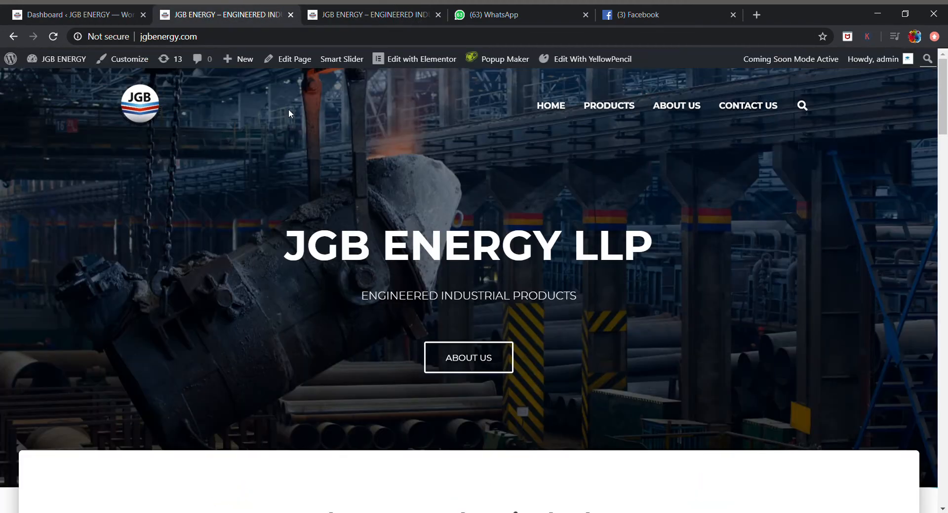
{"action": "mouse_move", "coordinate": [335, 120]}
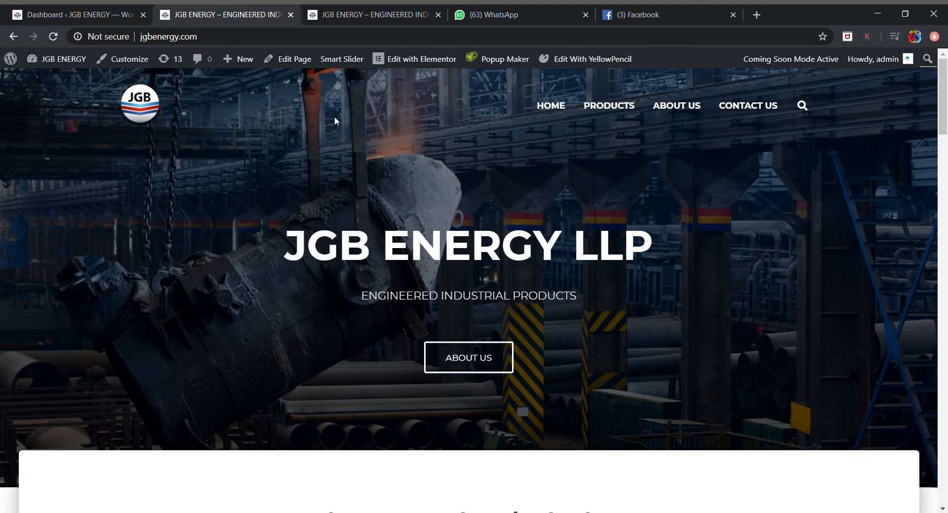
From the Dashboard, launch the Customizer for the Hestia theme via Appearance > Customize.
{"action": "left_click", "coordinate": [72, 15]}
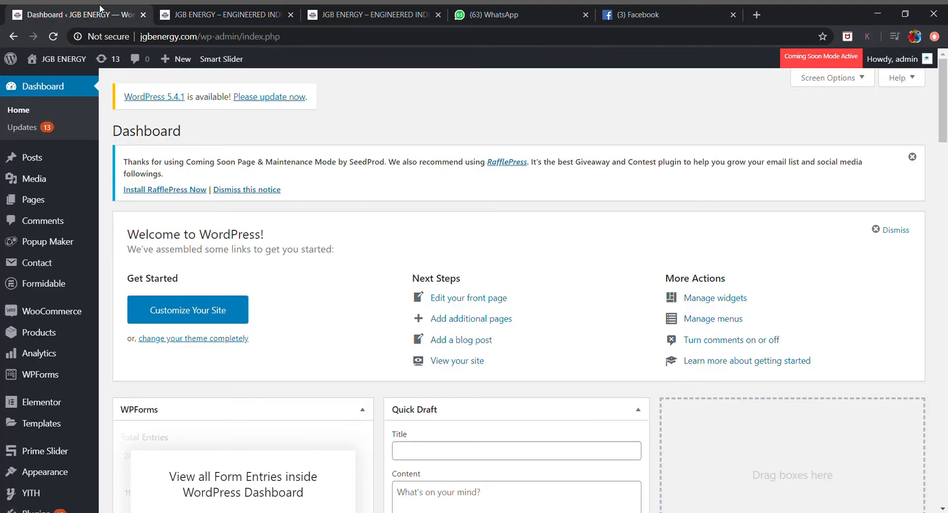
{"action": "mouse_move", "coordinate": [41, 221]}
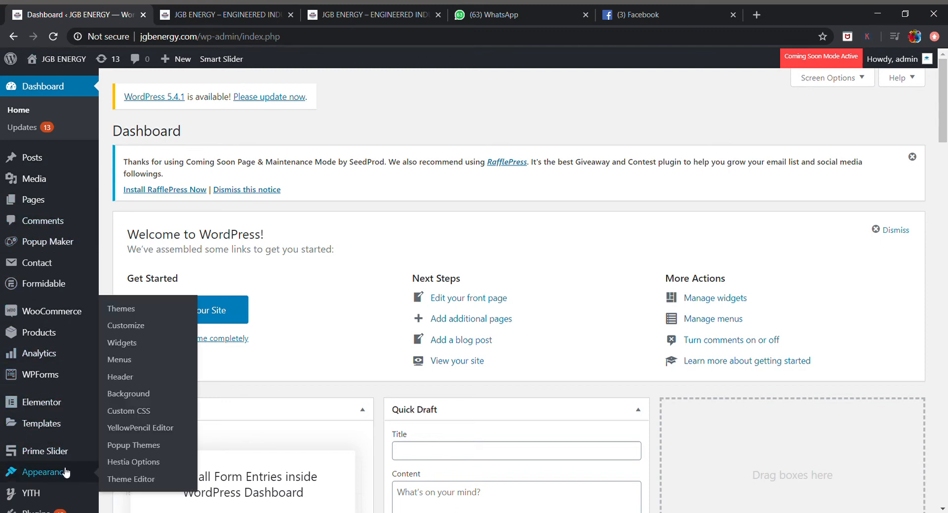
{"action": "mouse_move", "coordinate": [126, 326]}
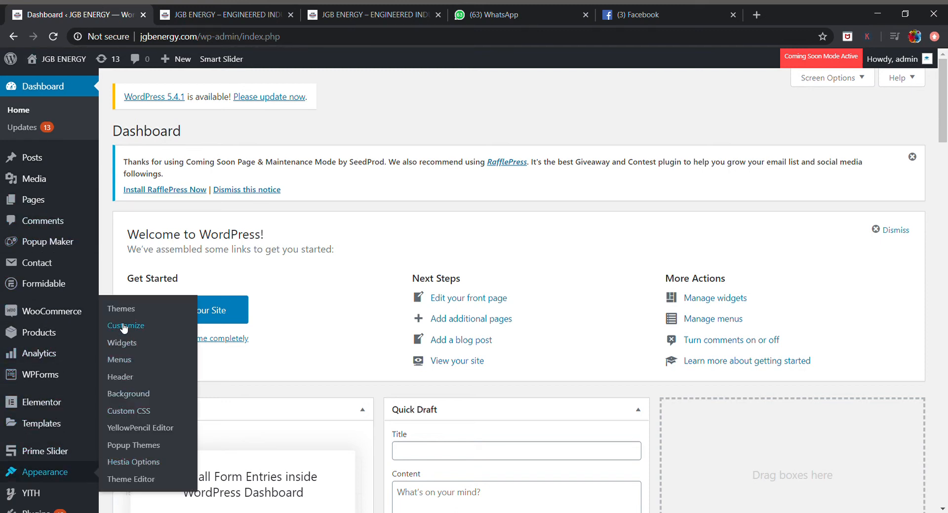
{"action": "left_click", "coordinate": [126, 326]}
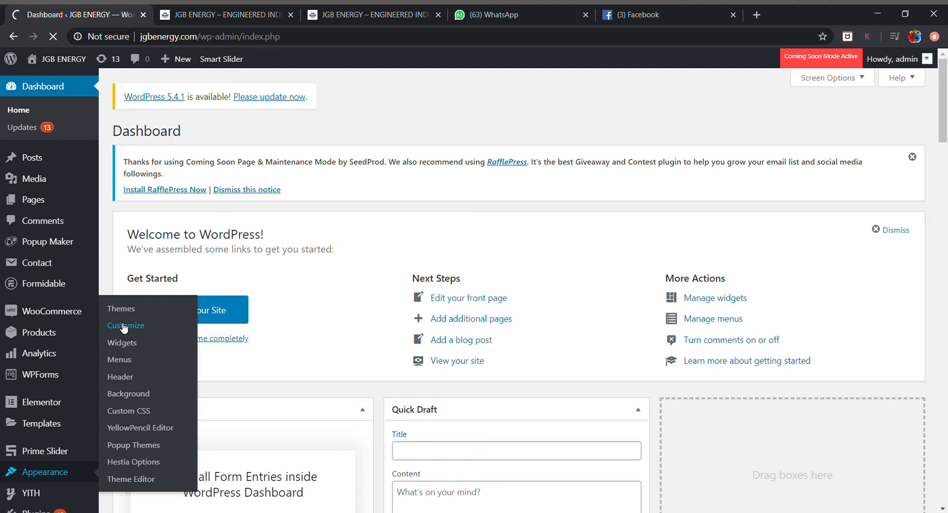
{"action": "left_click", "coordinate": [125, 326]}
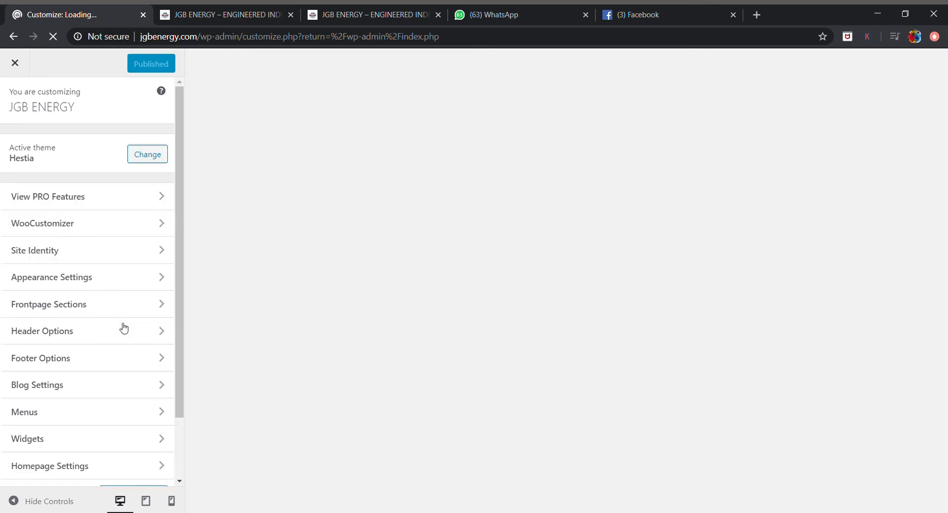
Bring up the Additional CSS panel with the .navbar-brand rule using display:flex and align-items:center.
{"action": "scroll", "scroll_direction": "down", "scroll_amount": 3}
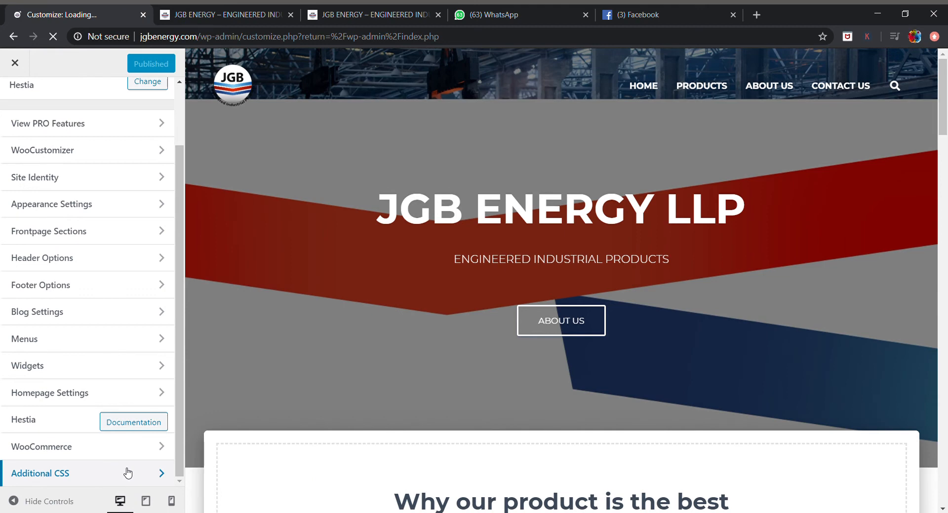
{"action": "left_click", "coordinate": [40, 473]}
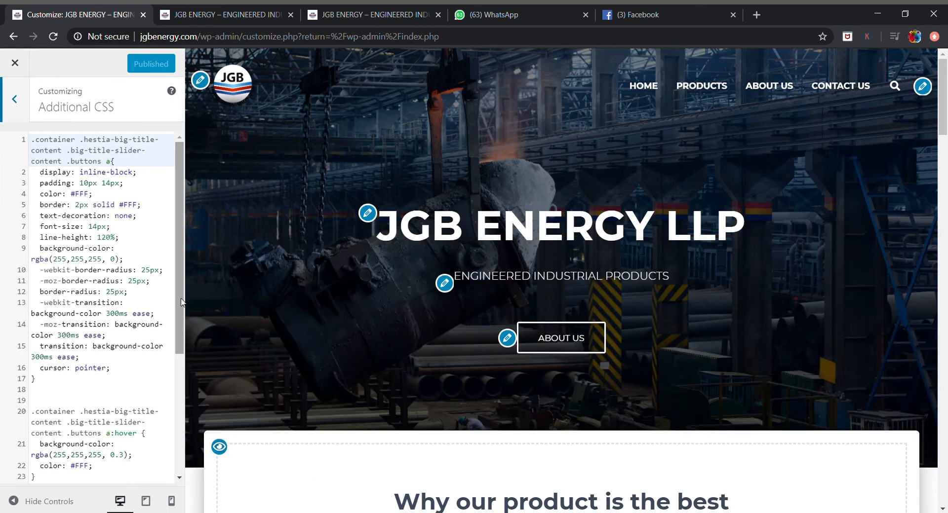
{"action": "scroll", "scroll_direction": "down", "scroll_amount": 3}
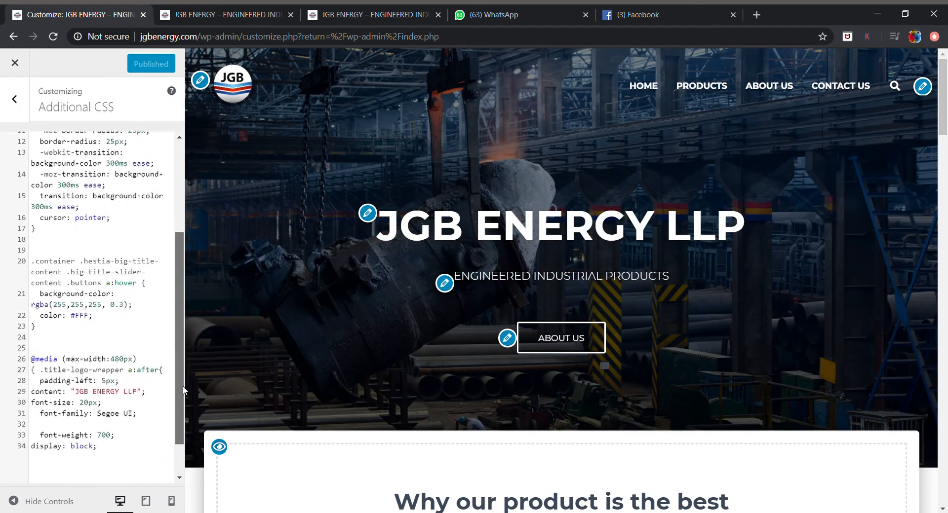
{"action": "scroll", "scroll_direction": "down", "scroll_amount": 3}
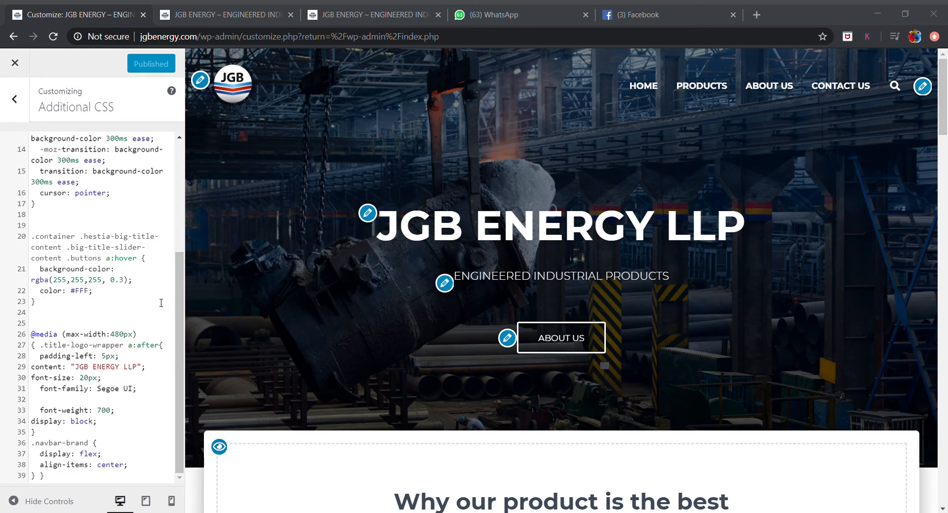
{"action": "mouse_move", "coordinate": [128, 279]}
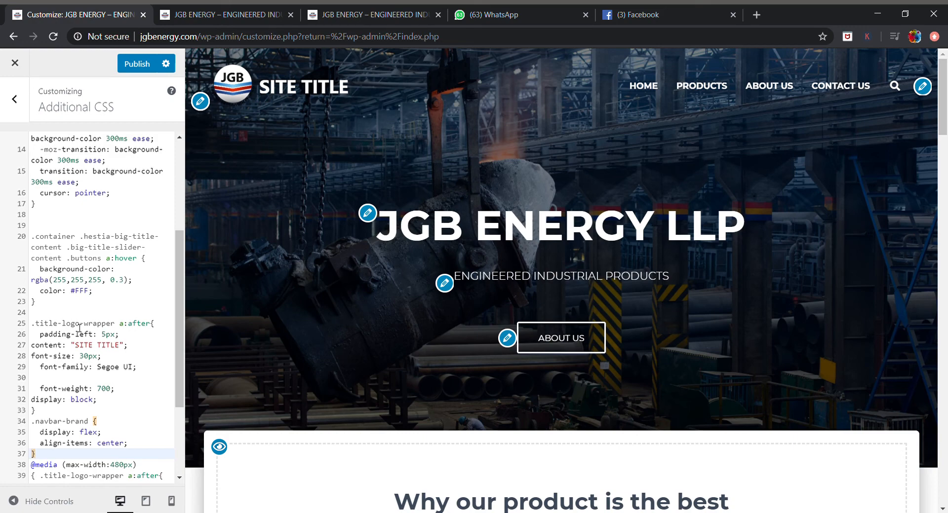
{"action": "mouse_move", "coordinate": [292, 157]}
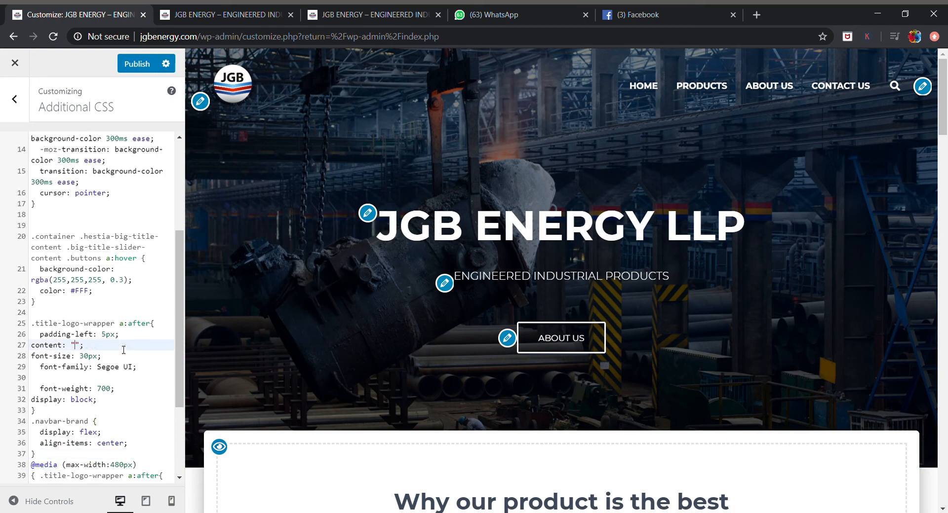
Set content: "JGB ENERGY LLP" for .title-logo-wrapper a:after and publish the change.
{"action": "type", "text": "JGB"}
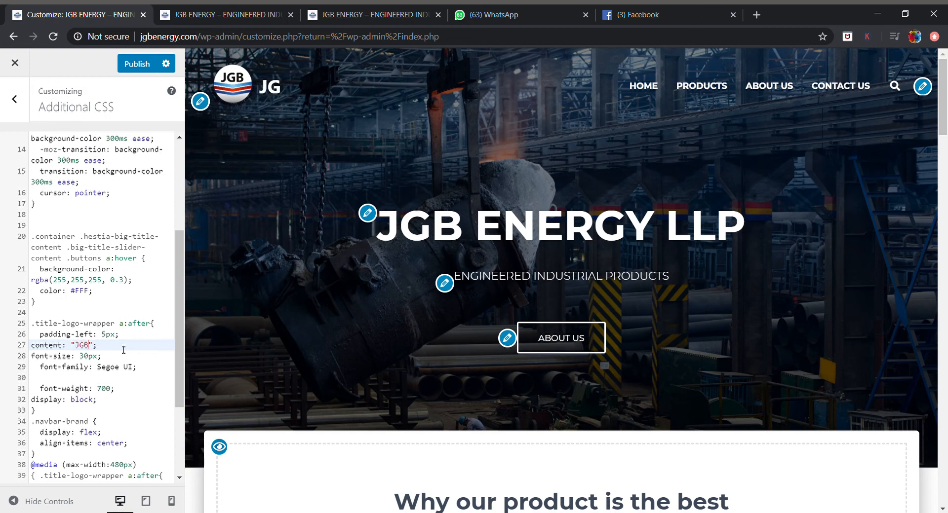
{"action": "type", "text": "ENERGY LLP"}
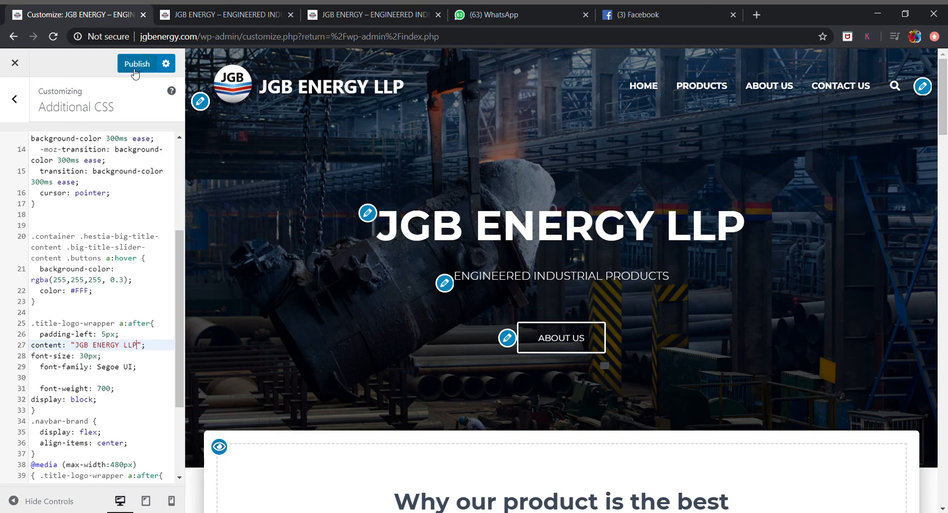
{"action": "left_click", "coordinate": [136, 64]}
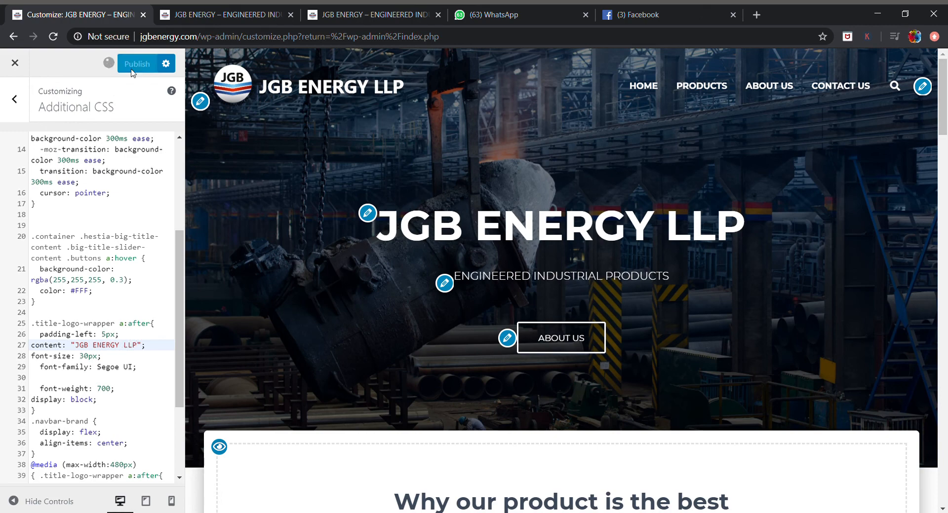
{"action": "left_click", "coordinate": [136, 63]}
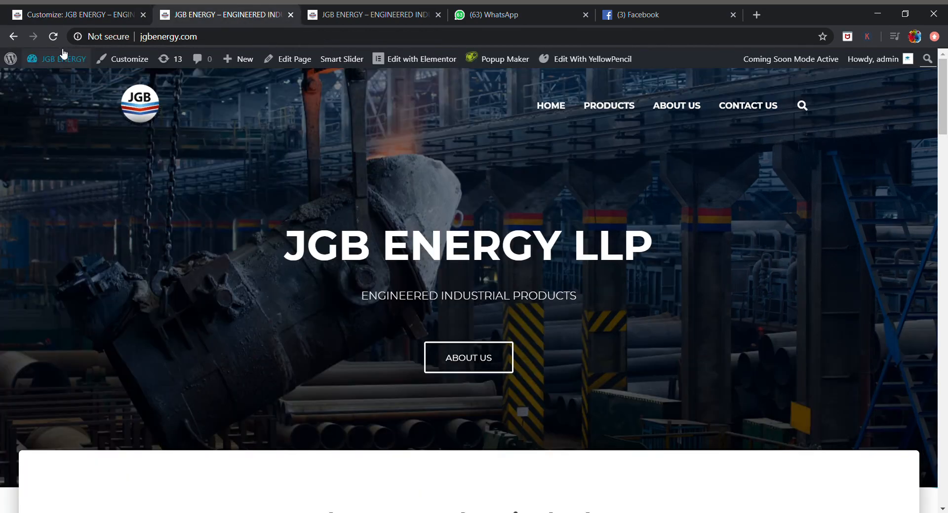
Reload the live homepage and confirm 'JGB ENERGY LLP' shows beside the logo, including in the sticky header.
{"action": "left_click", "coordinate": [53, 36]}
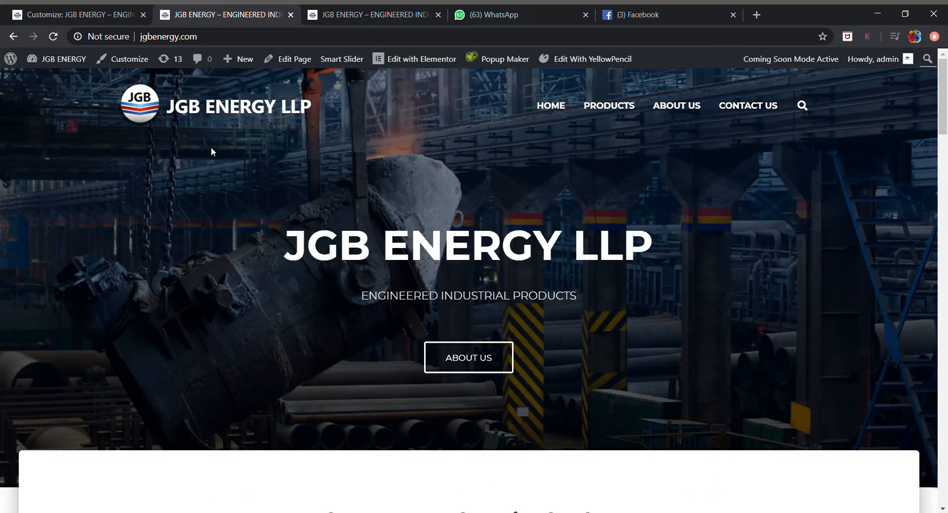
{"action": "mouse_move", "coordinate": [616, 163]}
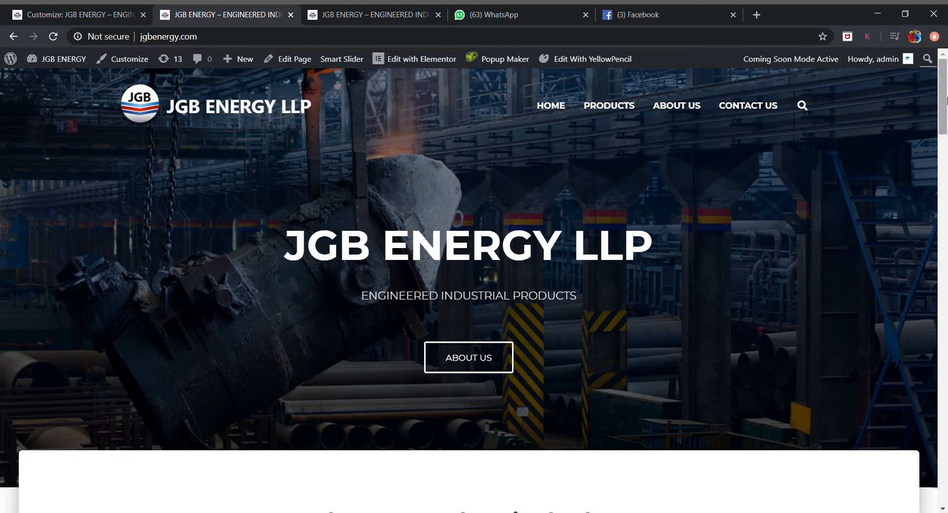
{"action": "scroll", "scroll_direction": "down", "scroll_amount": 3}
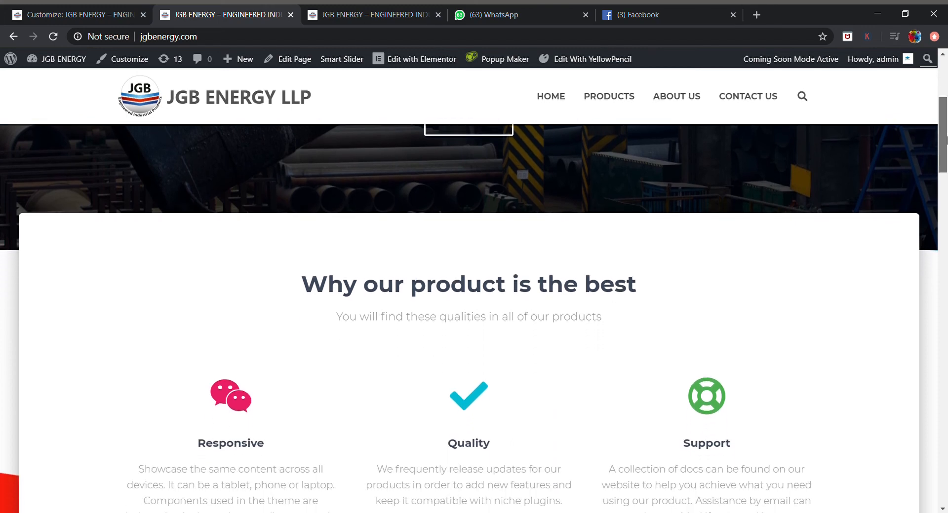
{"action": "scroll", "scroll_direction": "down", "scroll_amount": 3}
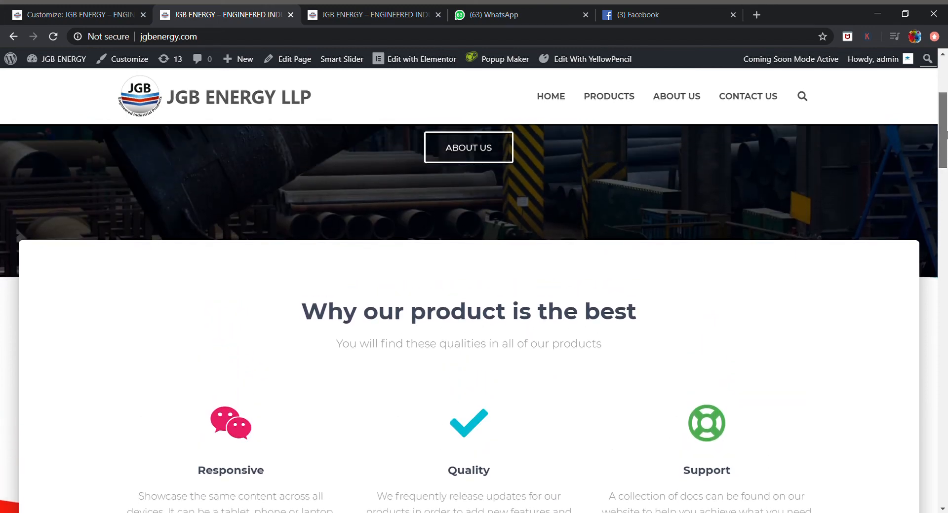
{"action": "scroll", "scroll_direction": "up", "scroll_amount": 3}
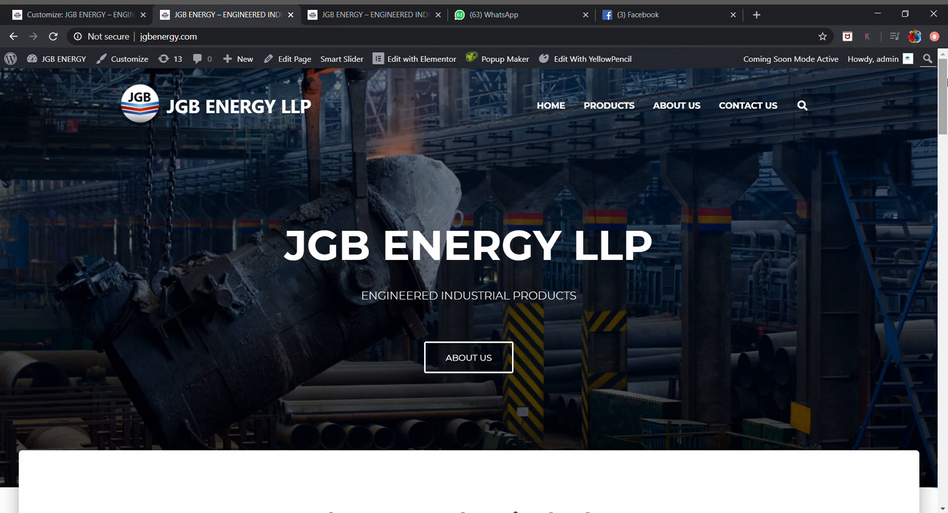
{"action": "mouse_move", "coordinate": [896, 117]}
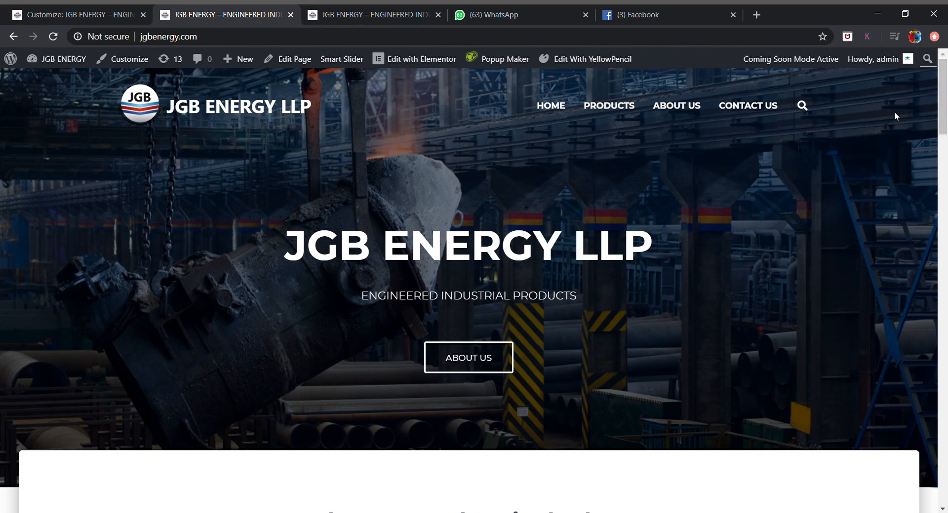